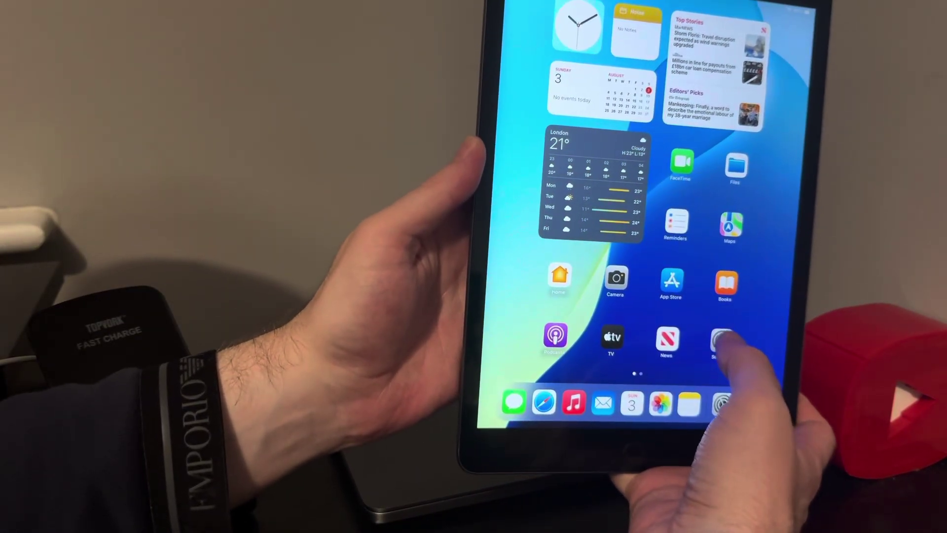
Open Settings and view General > Software Update, which reports 'Unable to Check for Update'
click(723, 339)
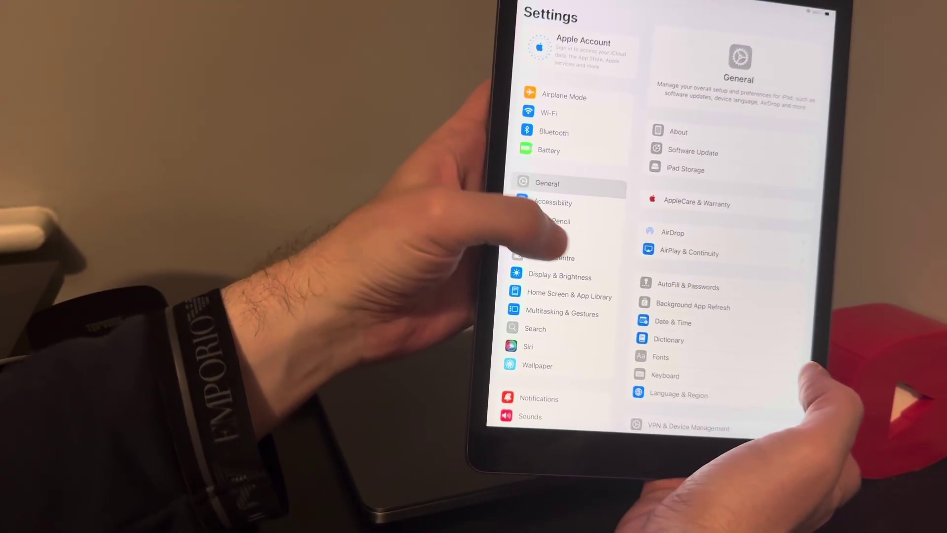
click(692, 152)
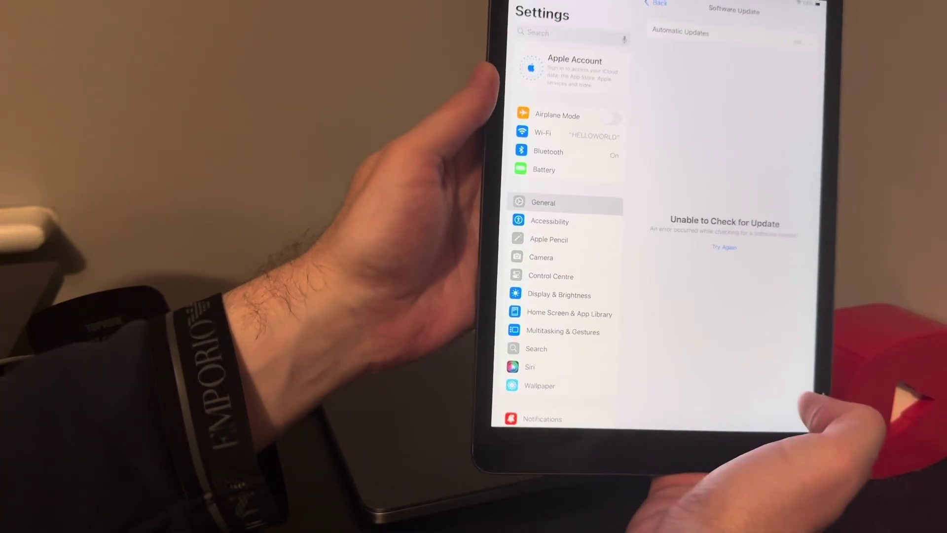